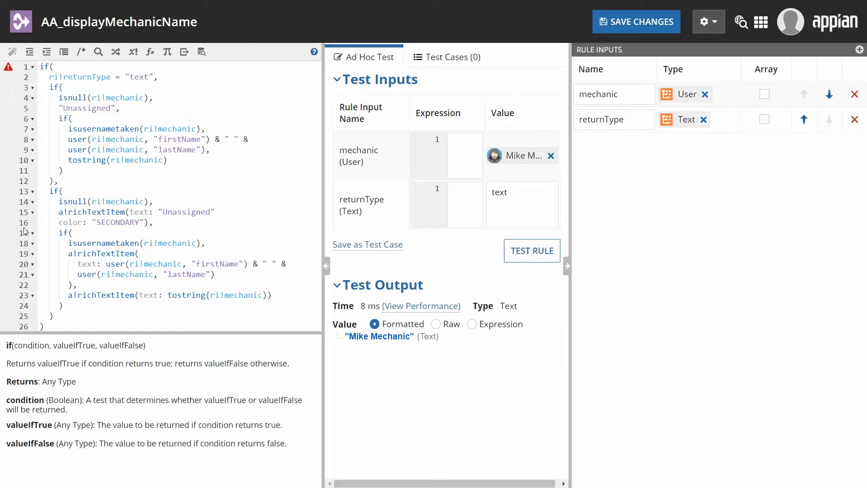
Add the comma after "Unassigned" on line 15, misspell ri!mechanic as ri!mechanc, and run Test Rule.
left_click(188, 212)
type(",")
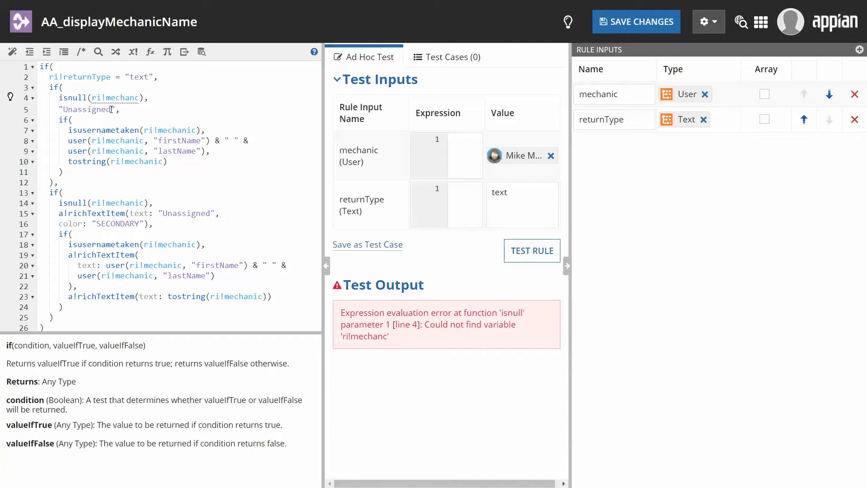
mouse_move(10, 98)
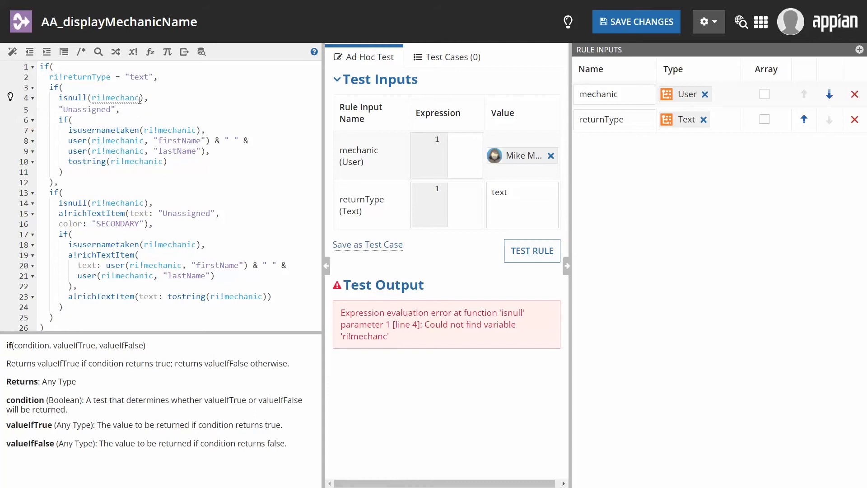
left_click(117, 97)
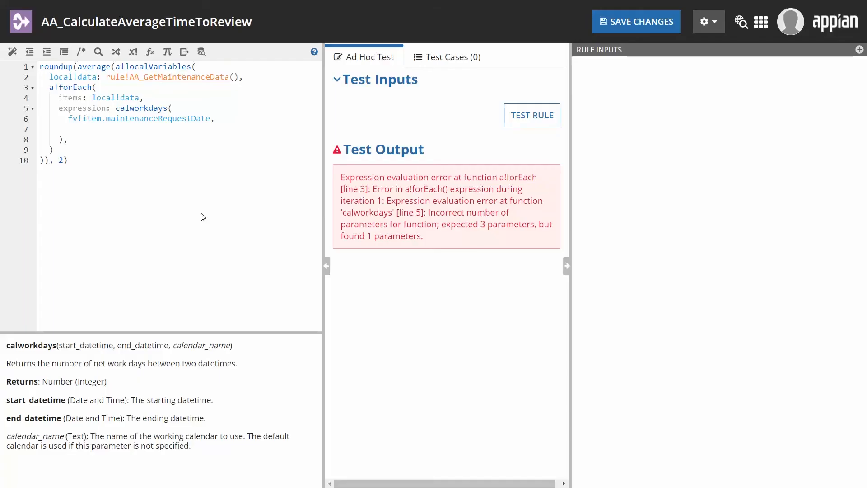
mouse_move(420, 215)
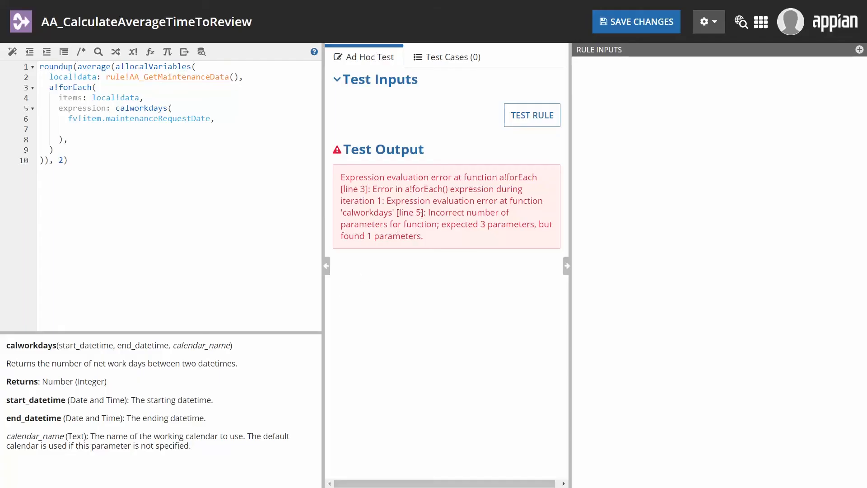